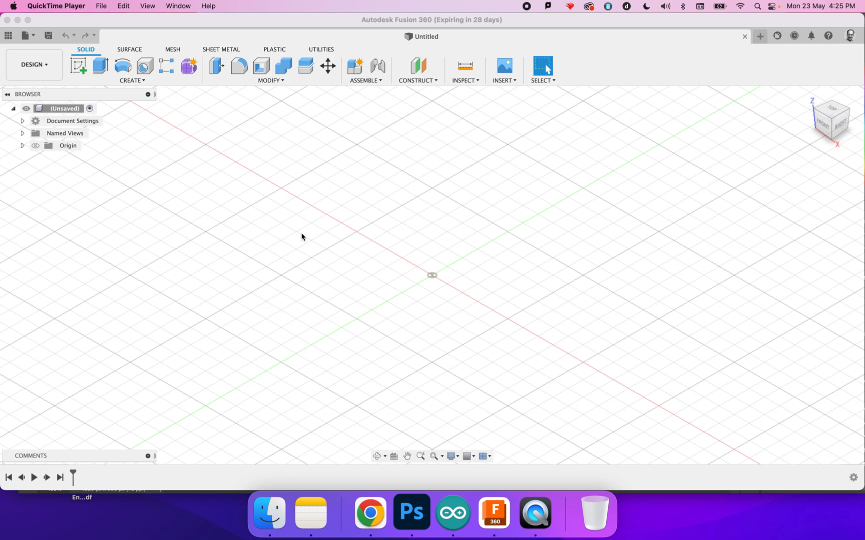
pyautogui.moveTo(169, 178)
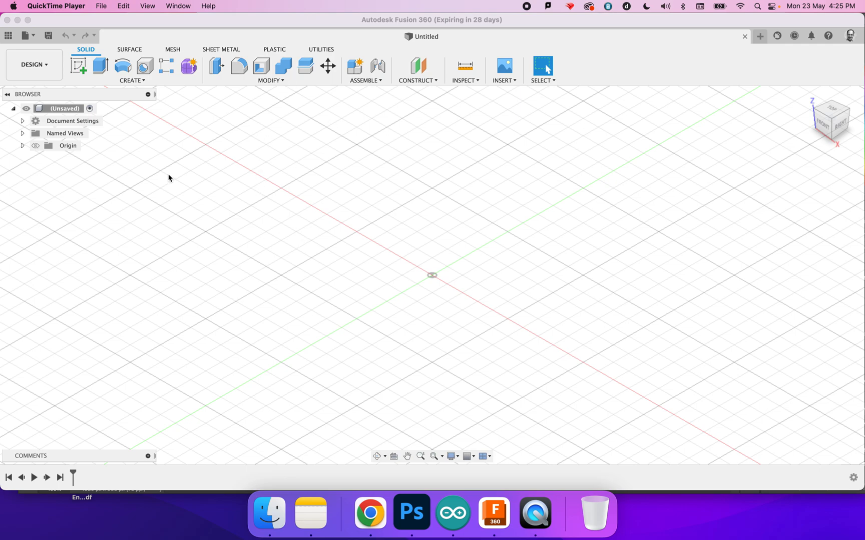
pyautogui.moveTo(97, 73)
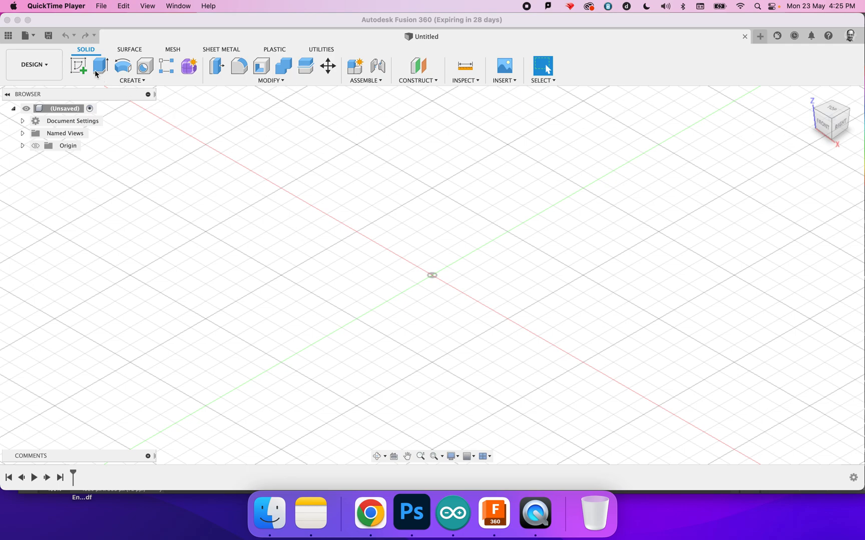
# Sketch a 5-sided circumscribed polygon about 40 mm, centred on the origin.
pyautogui.click(78, 66)
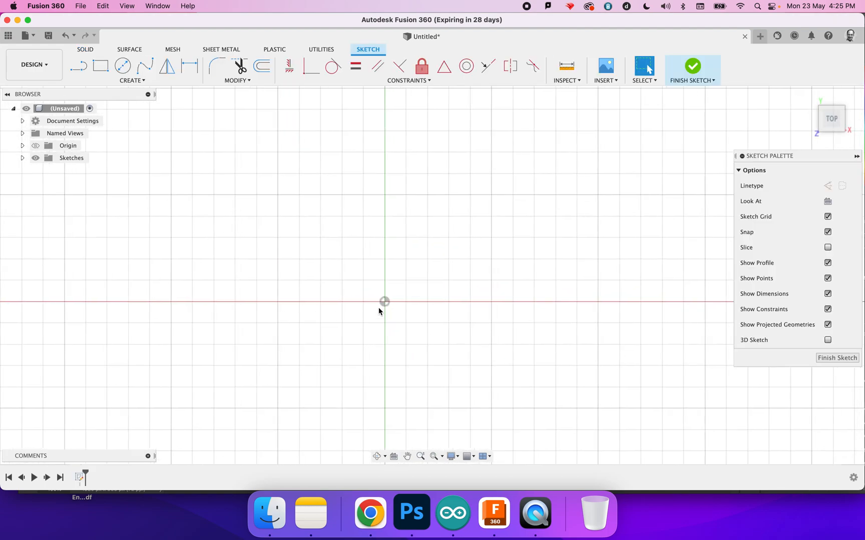
pyautogui.click(131, 80)
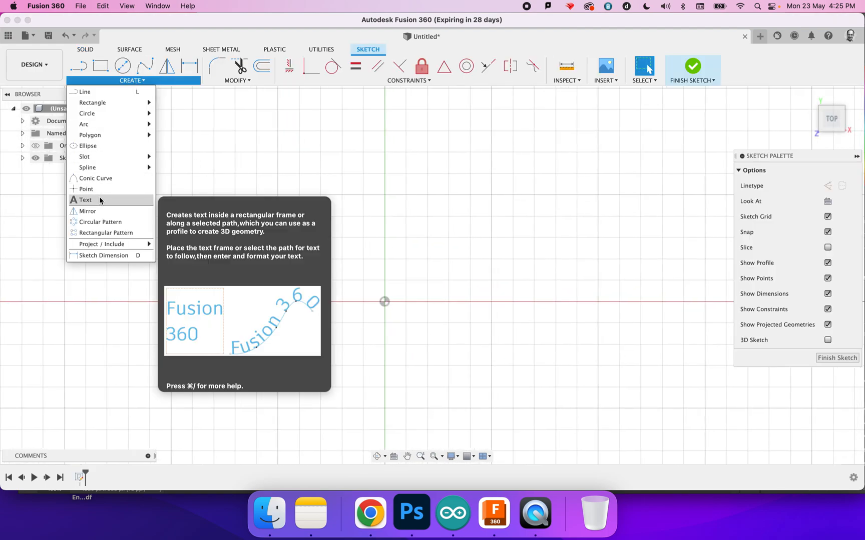
pyautogui.moveTo(90, 135)
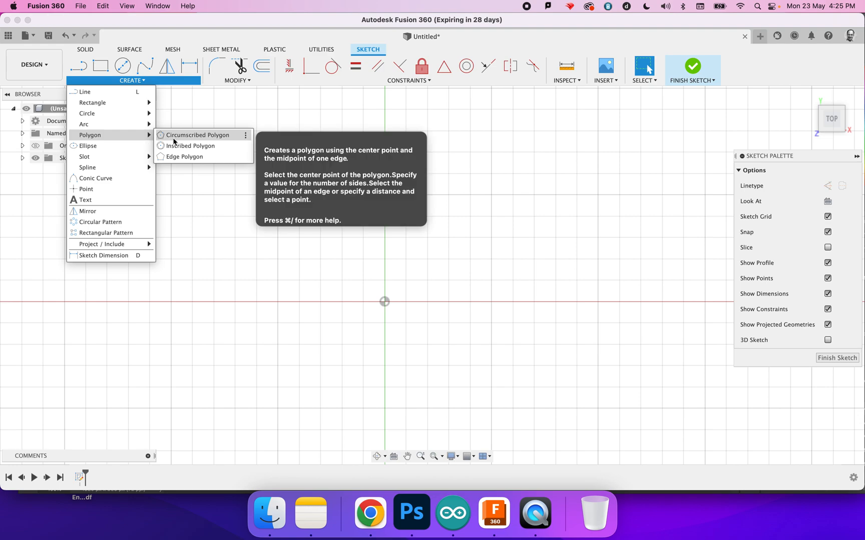
pyautogui.click(197, 135)
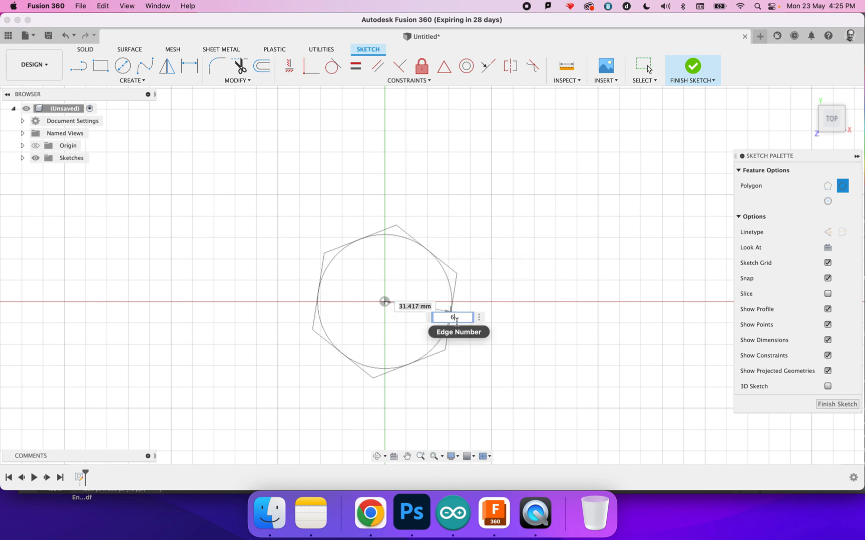
pyautogui.write('5')
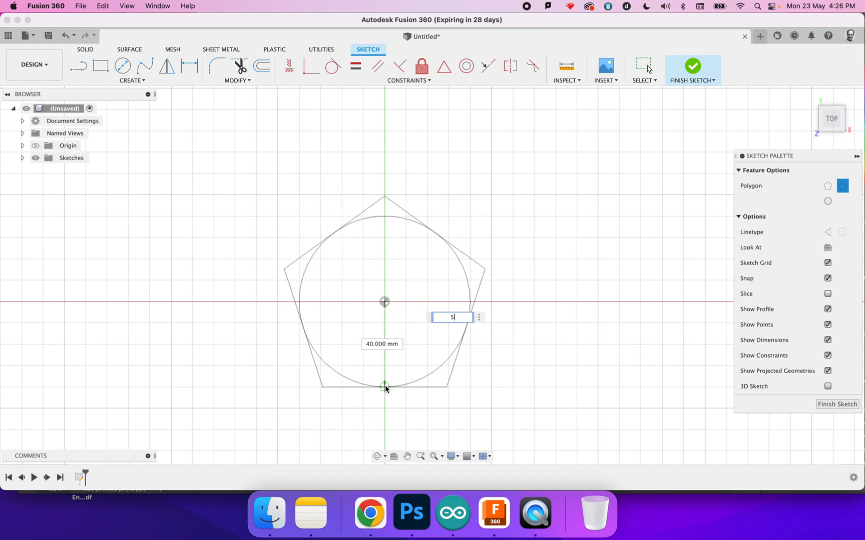
pyautogui.moveTo(385, 385); pyautogui.dragTo(386, 397)
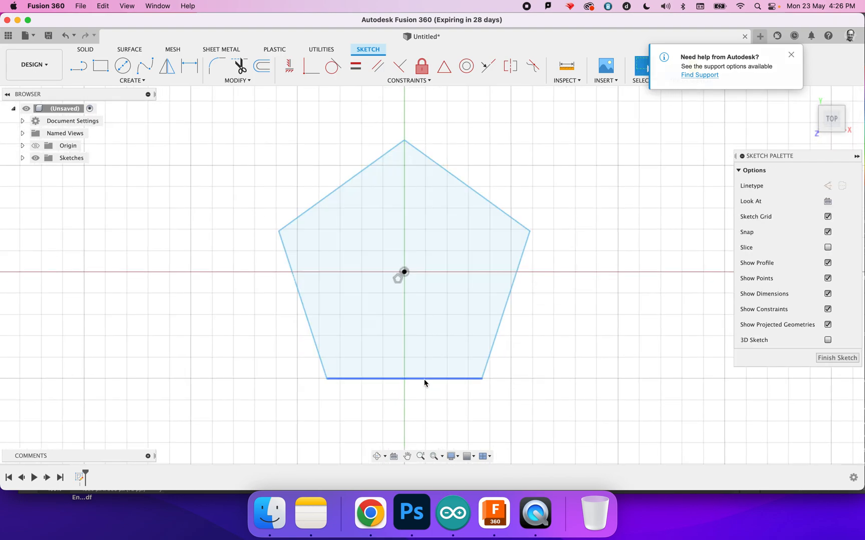
pyautogui.rightClick(425, 379)
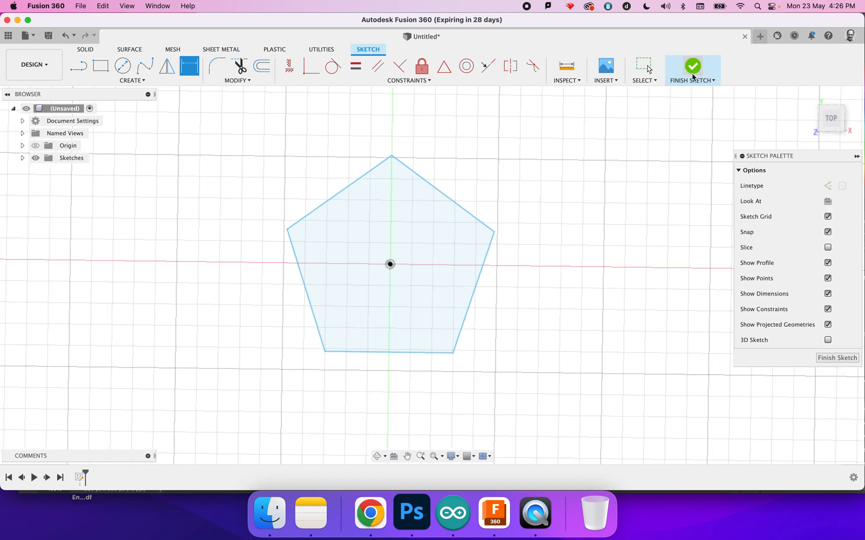
# Finish the sketch, extrude the pentagon into thin plate Body1, and expand the Bodies folder.
pyautogui.click(692, 66)
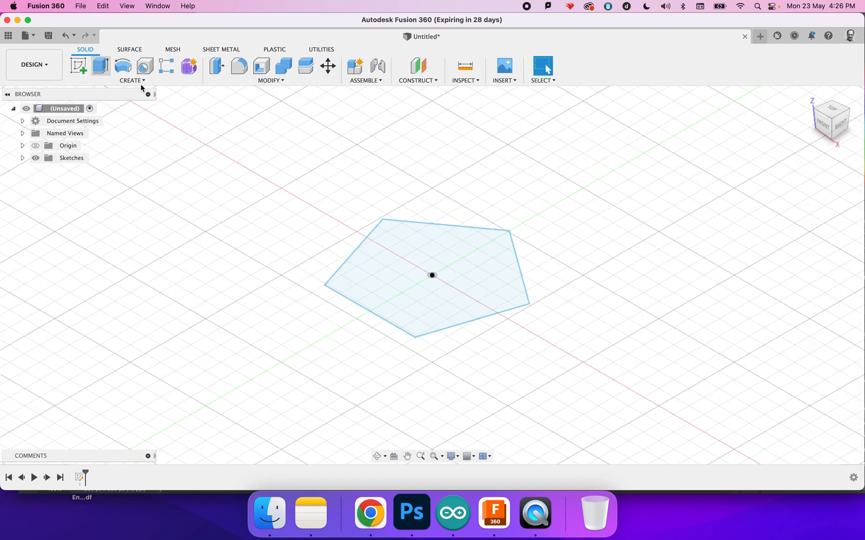
pyautogui.click(100, 66)
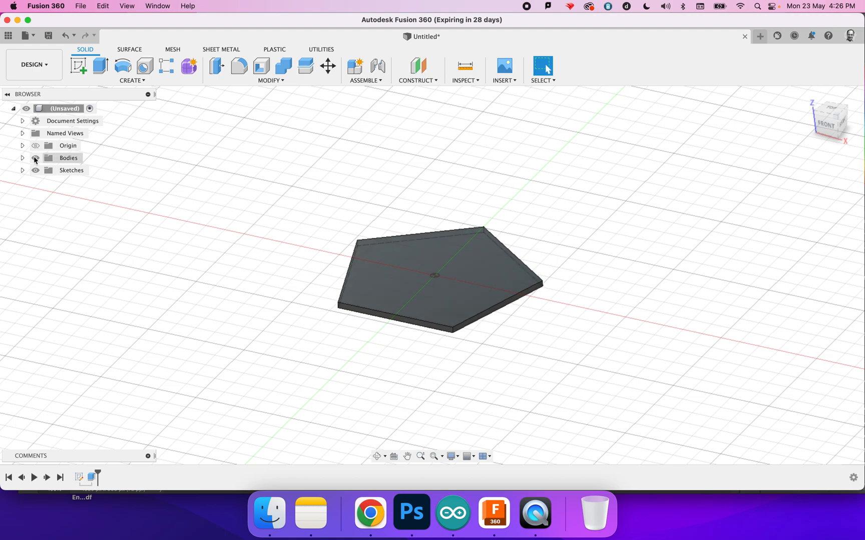
pyautogui.click(22, 158)
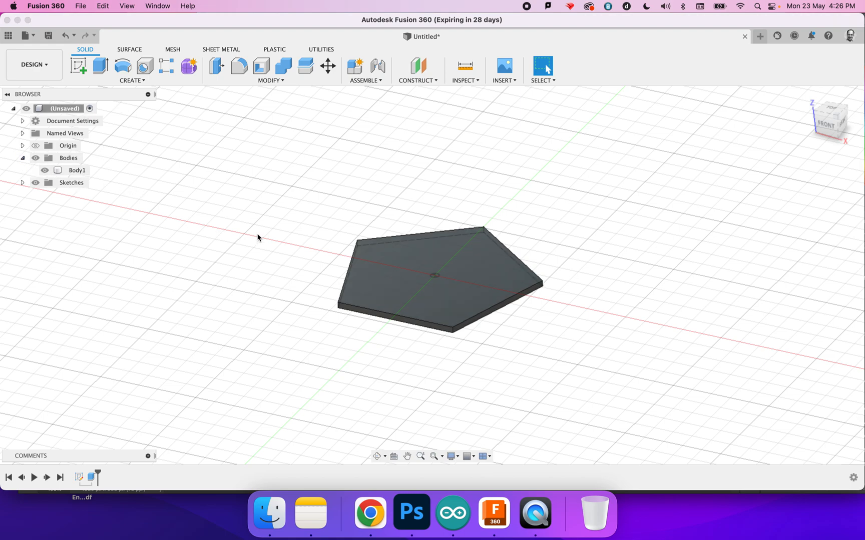
pyautogui.click(76, 170)
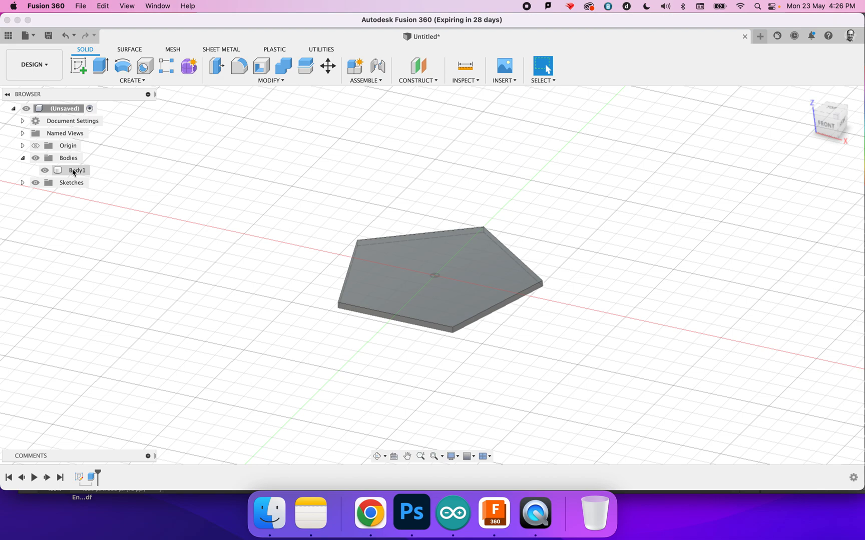
# Move/Copy Body1 as a copy tilted to the exact dihedral angle and shifted to meet the original's edge.
pyautogui.click(328, 66)
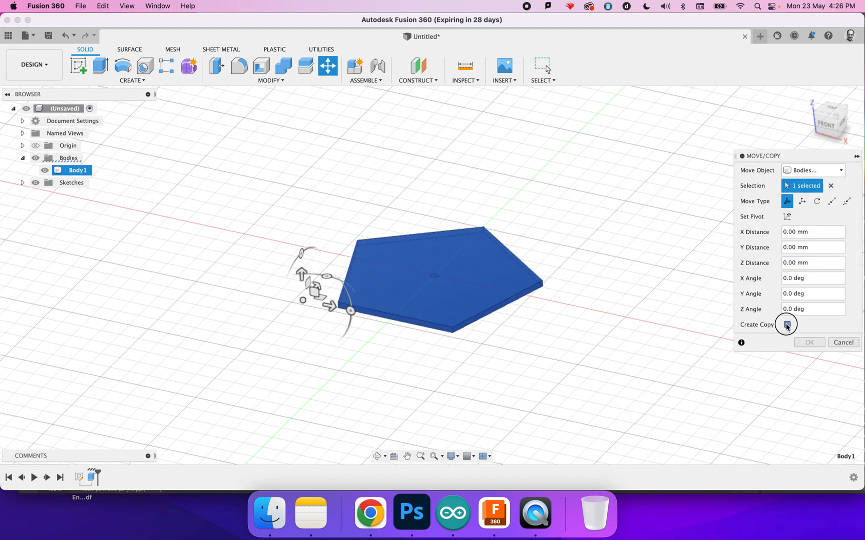
pyautogui.click(787, 324)
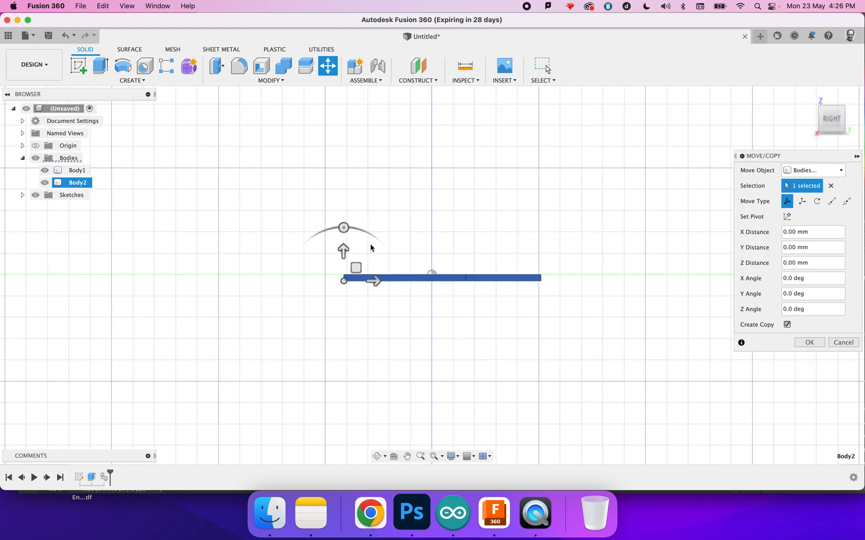
pyautogui.moveTo(343, 228); pyautogui.dragTo(326, 229)
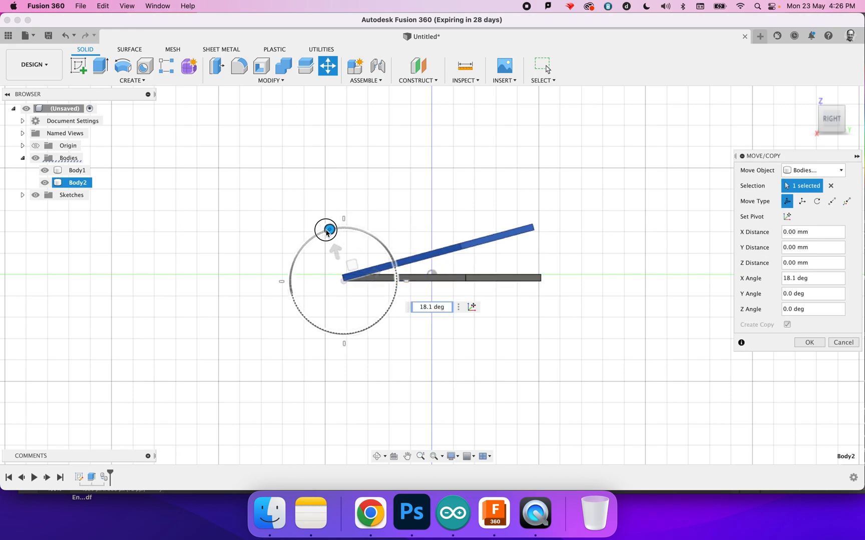
pyautogui.moveTo(326, 230); pyautogui.dragTo(291, 277)
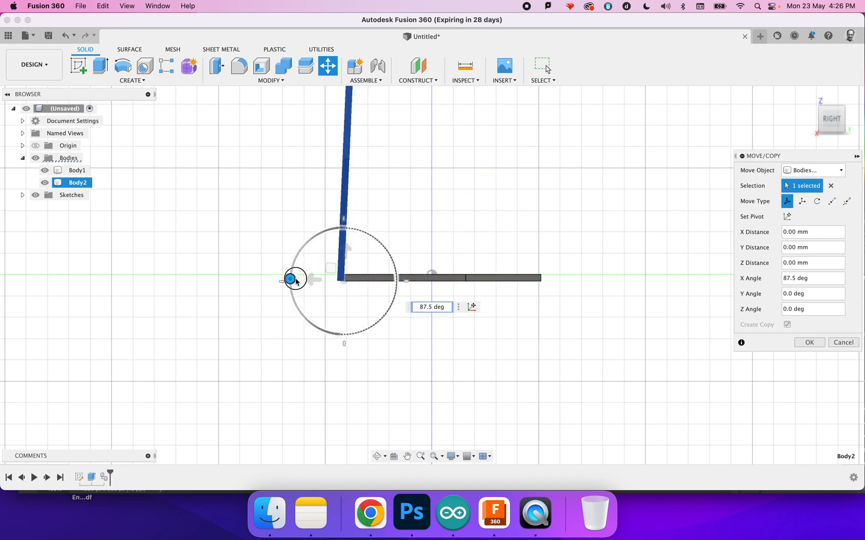
pyautogui.moveTo(291, 277); pyautogui.dragTo(310, 324)
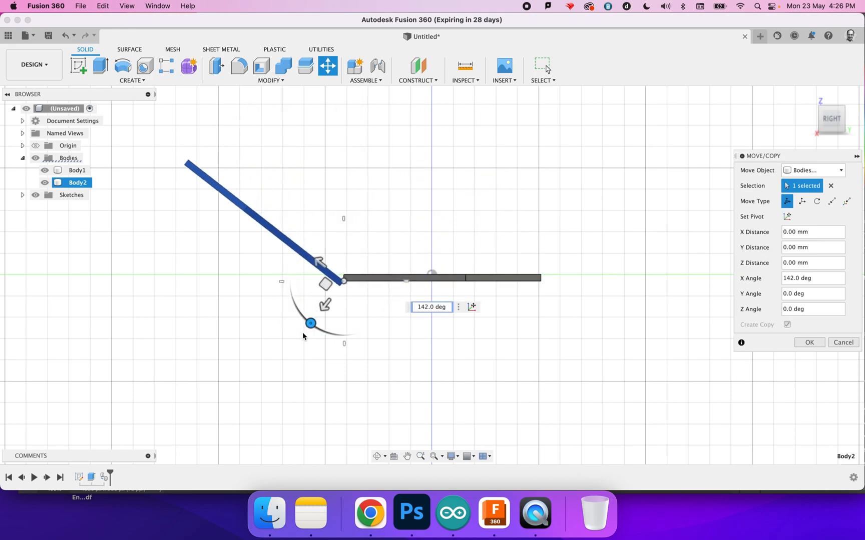
pyautogui.click(431, 307)
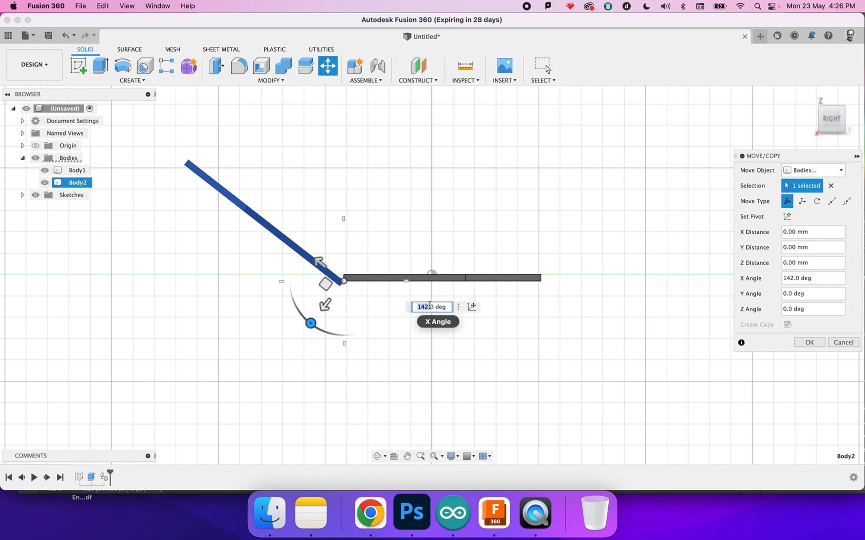
pyautogui.write('111')
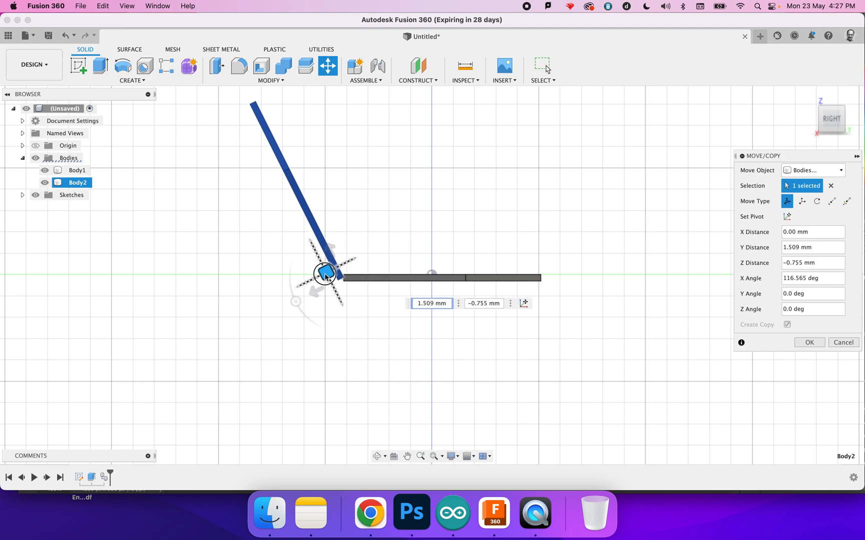
pyautogui.moveTo(325, 273); pyautogui.dragTo(328, 268)
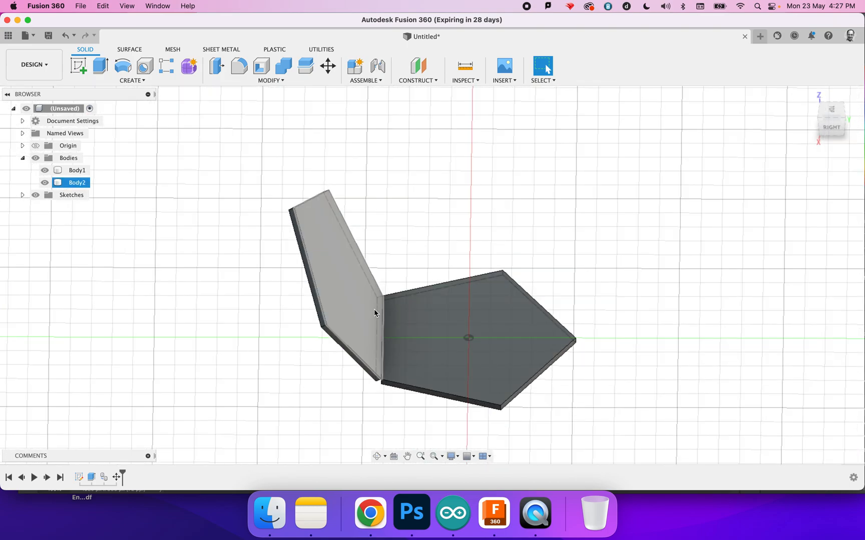
# Deselect the copy and start a Pattern feature for the tilted plate.
pyautogui.click(258, 161)
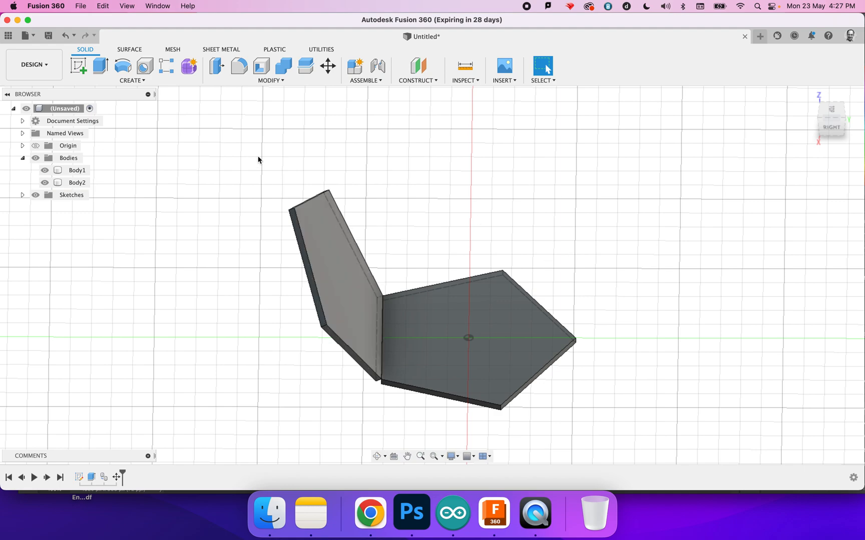
pyautogui.click(132, 80)
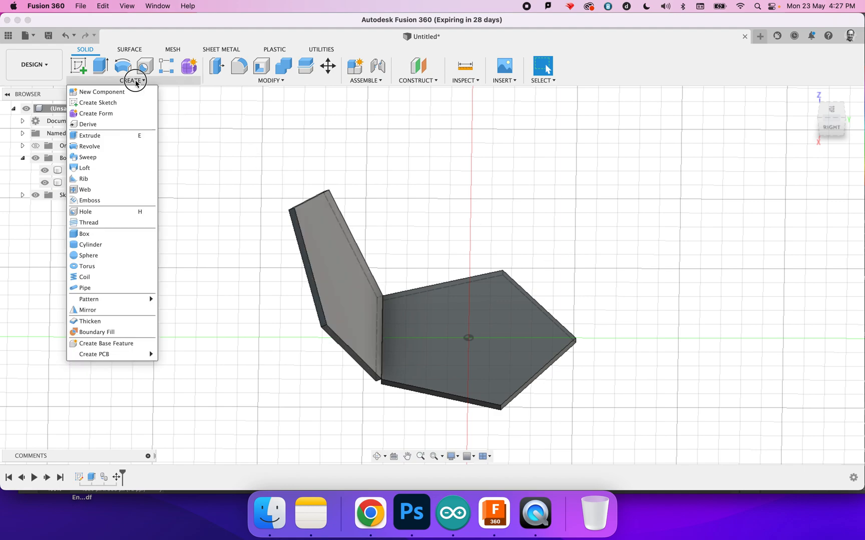
pyautogui.moveTo(88, 299)
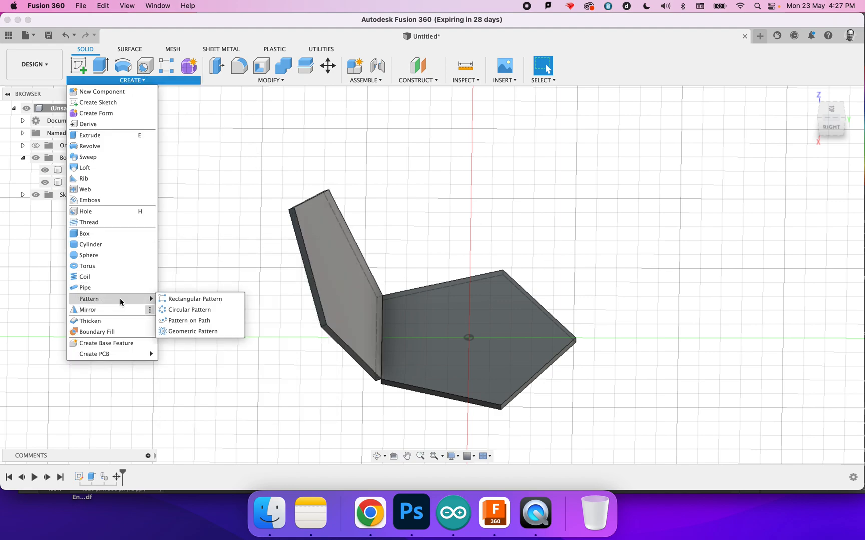
pyautogui.click(191, 310)
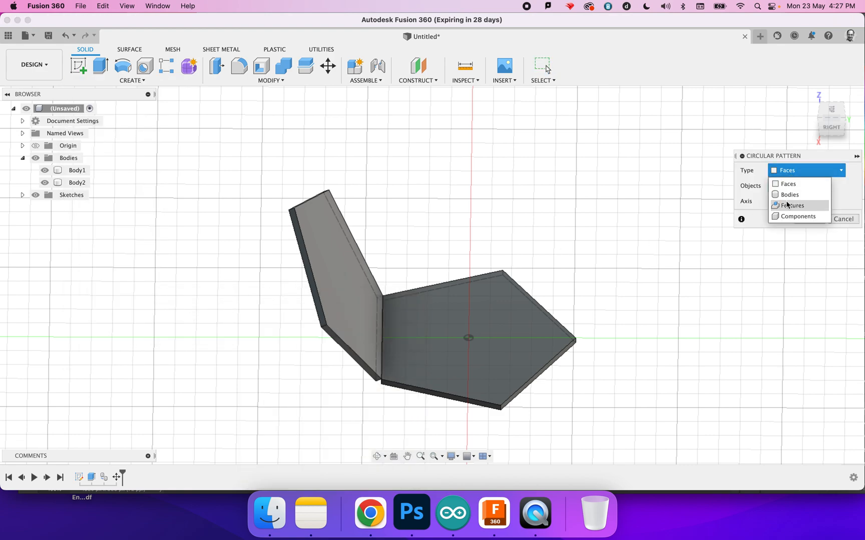
# Circular-pattern Body2 as bodies about the vertical Z axis to ring the base plate.
pyautogui.click(790, 194)
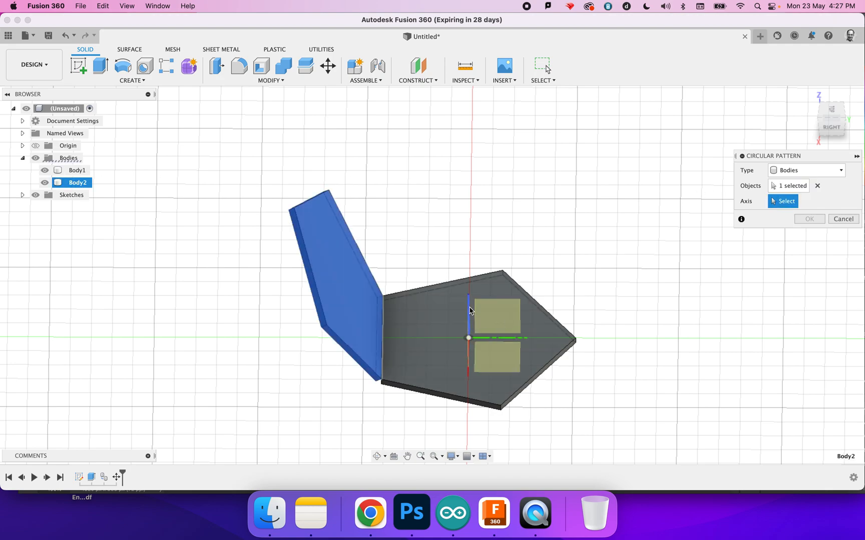
pyautogui.click(468, 339)
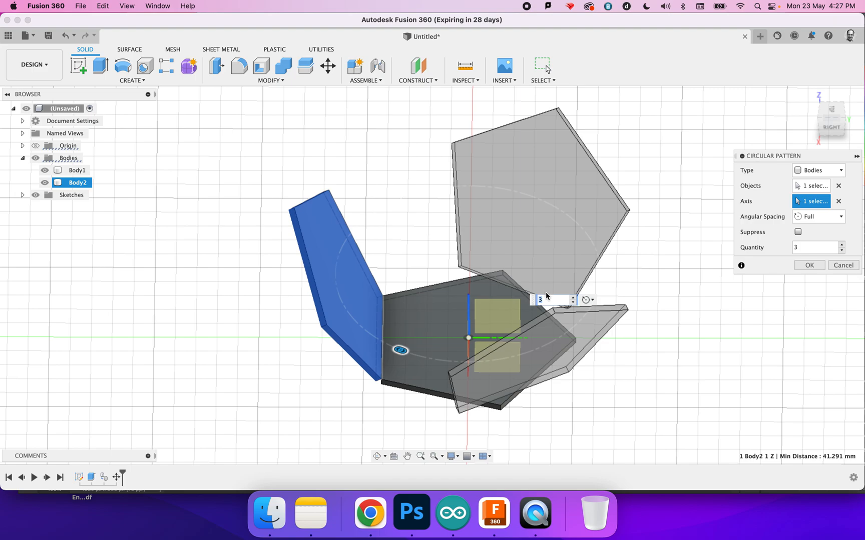
pyautogui.click(809, 266)
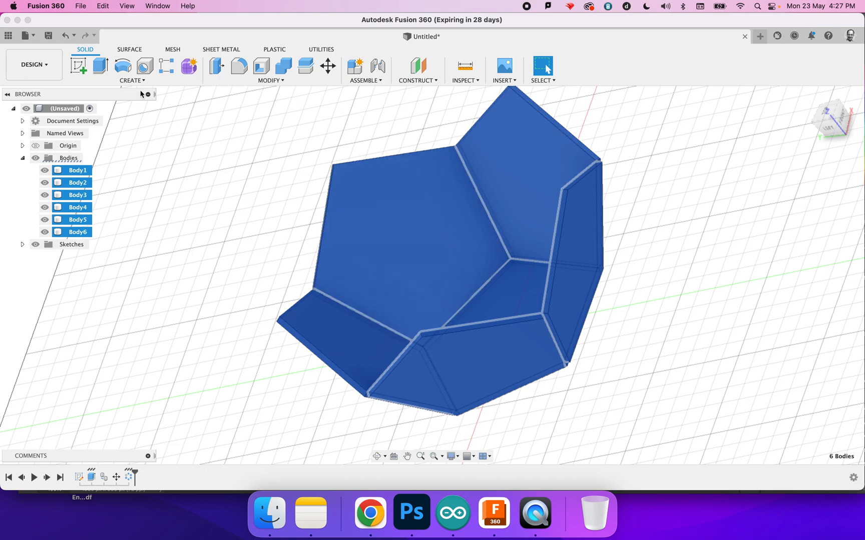
# Mirror the six plates across the chosen plane as new bodies, giving Body7–Body12.
pyautogui.click(131, 81)
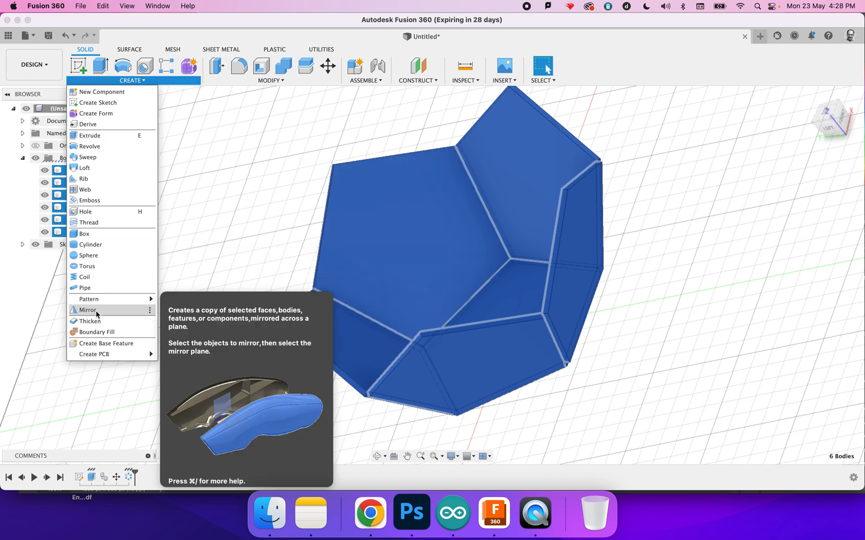
pyautogui.click(87, 310)
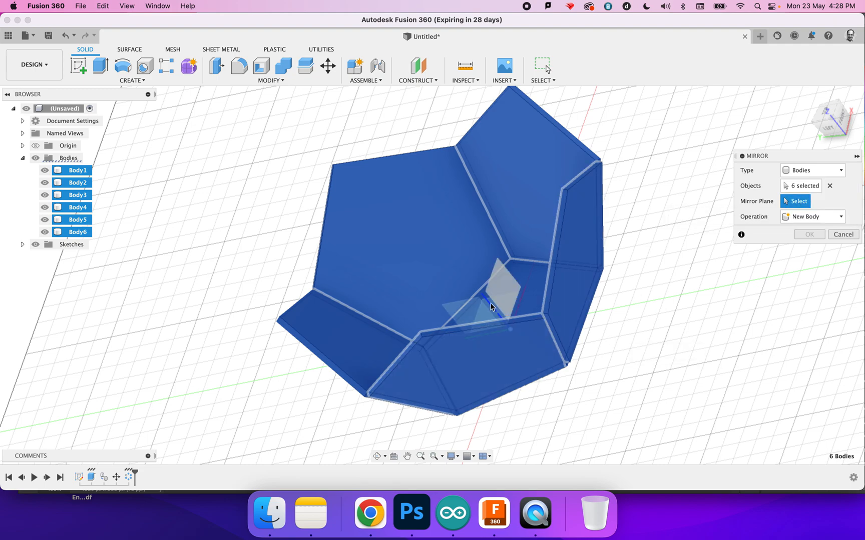
pyautogui.moveTo(495, 312)
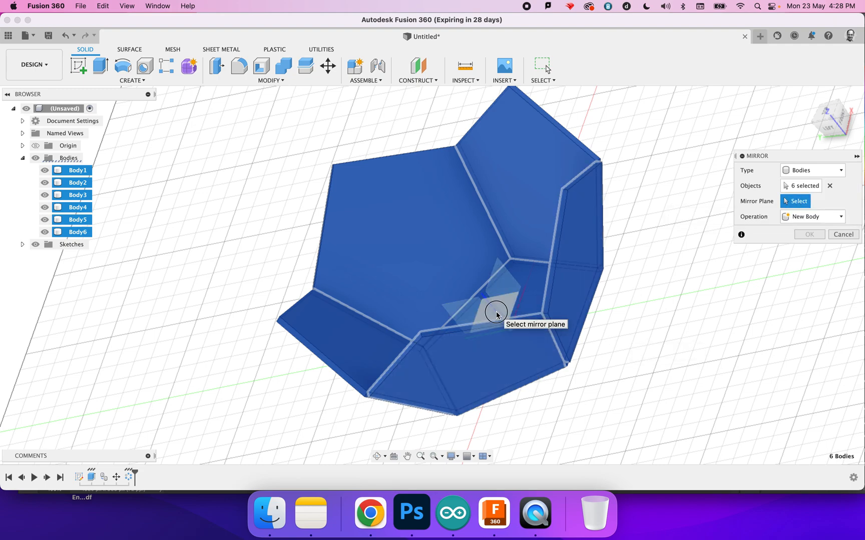
pyautogui.click(495, 312)
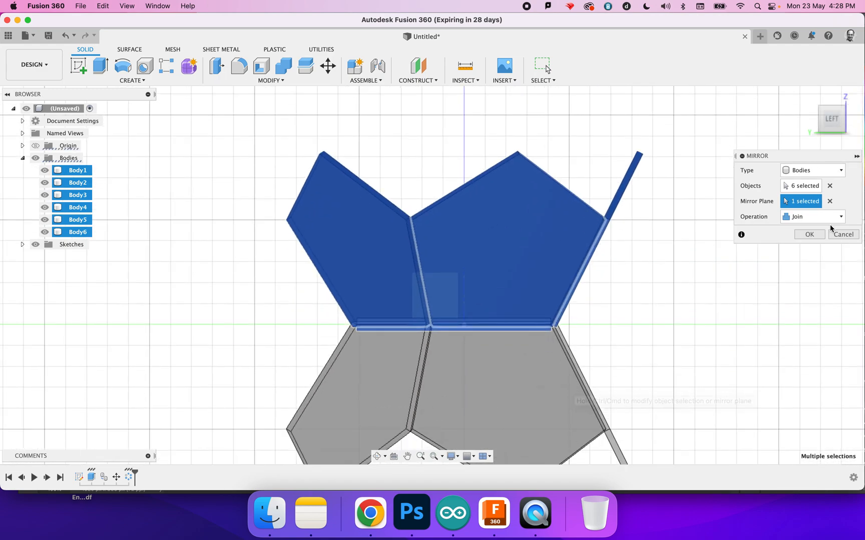
pyautogui.click(811, 216)
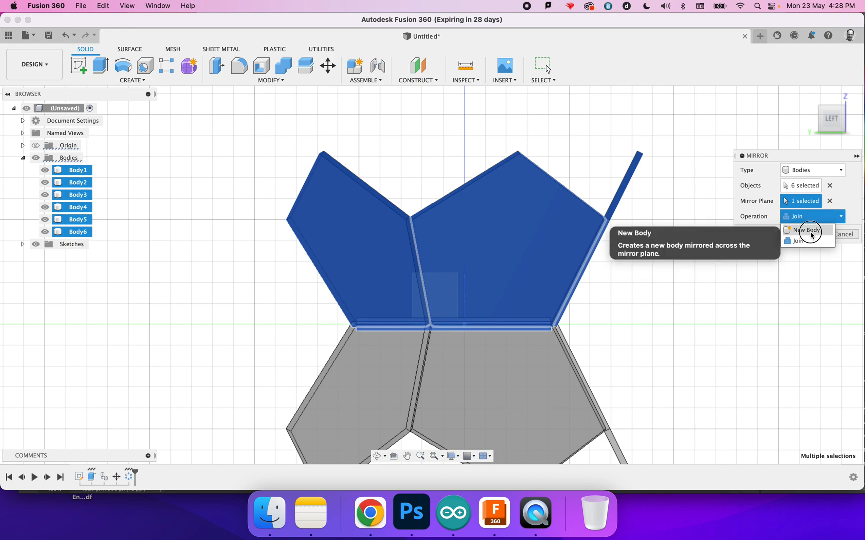
pyautogui.click(808, 230)
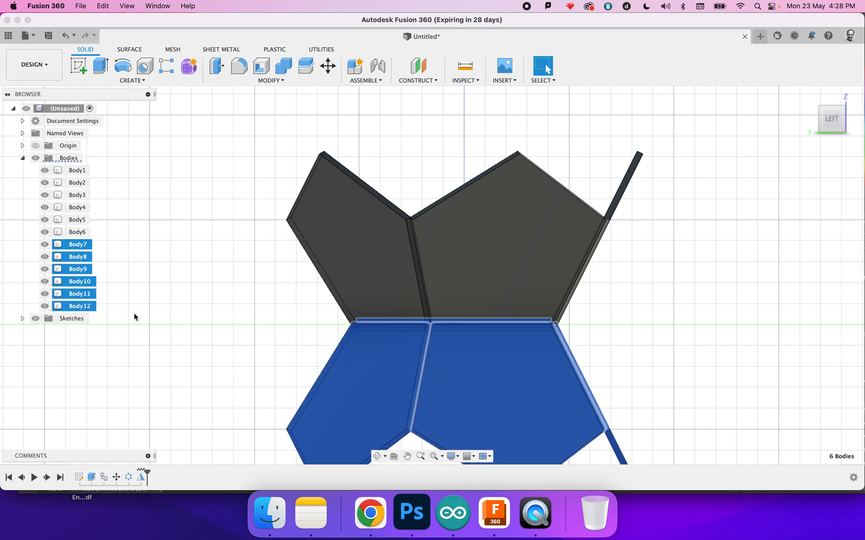
# Lift the mirrored plates above the lower half and rotate them about Z to align edges.
pyautogui.click(327, 66)
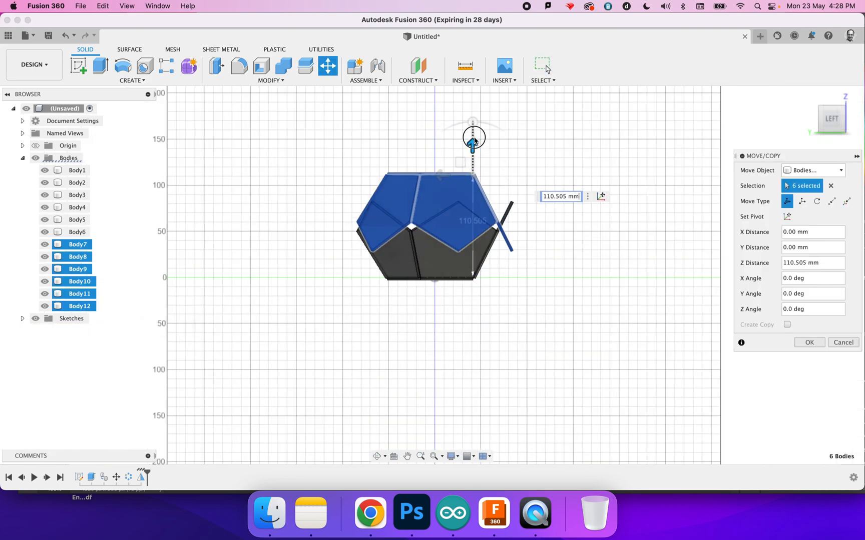
pyautogui.moveTo(473, 137); pyautogui.dragTo(472, 108)
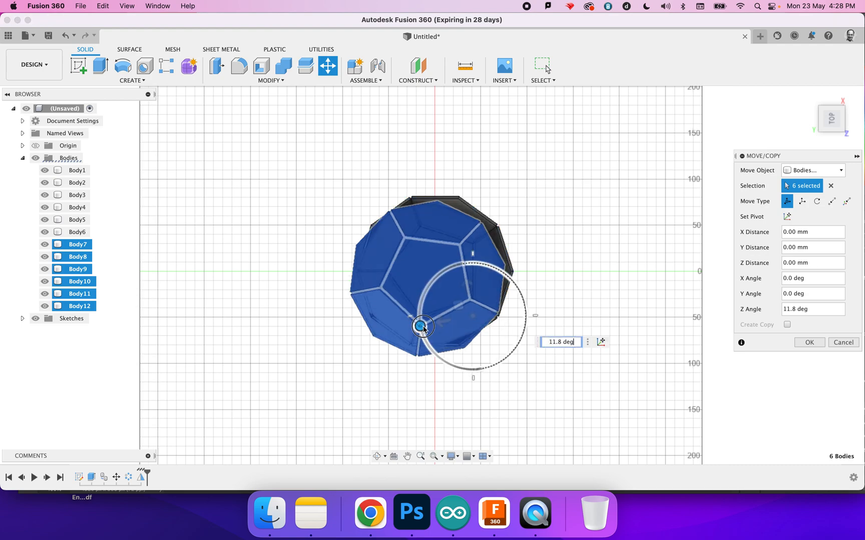
pyautogui.moveTo(423, 325); pyautogui.dragTo(423, 331)
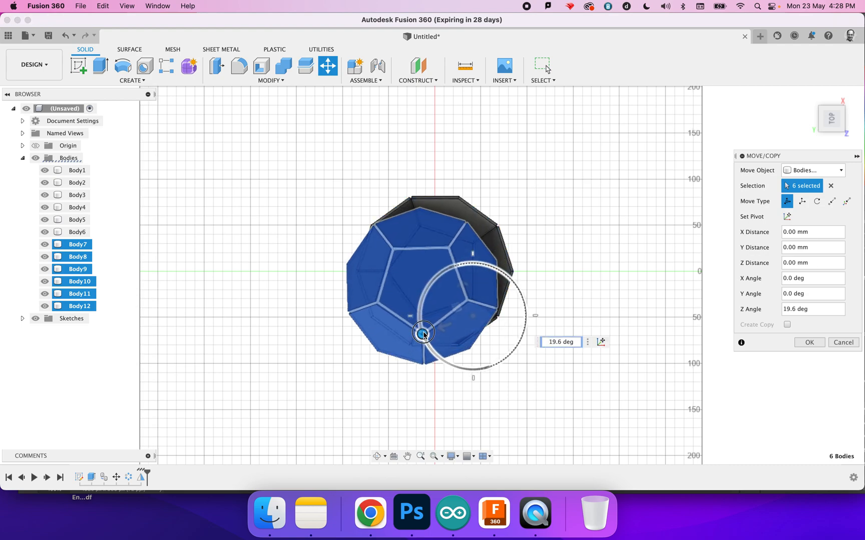
pyautogui.moveTo(424, 334); pyautogui.dragTo(423, 340)
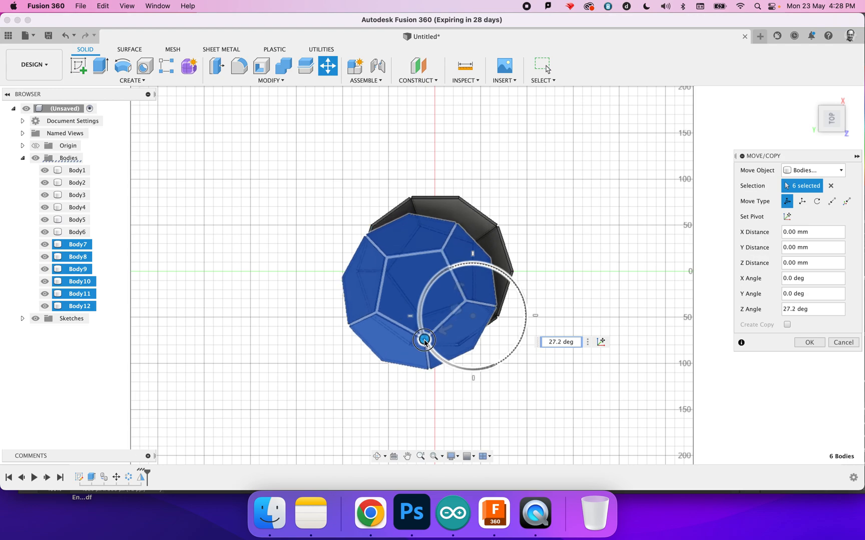
pyautogui.moveTo(425, 339); pyautogui.dragTo(419, 331)
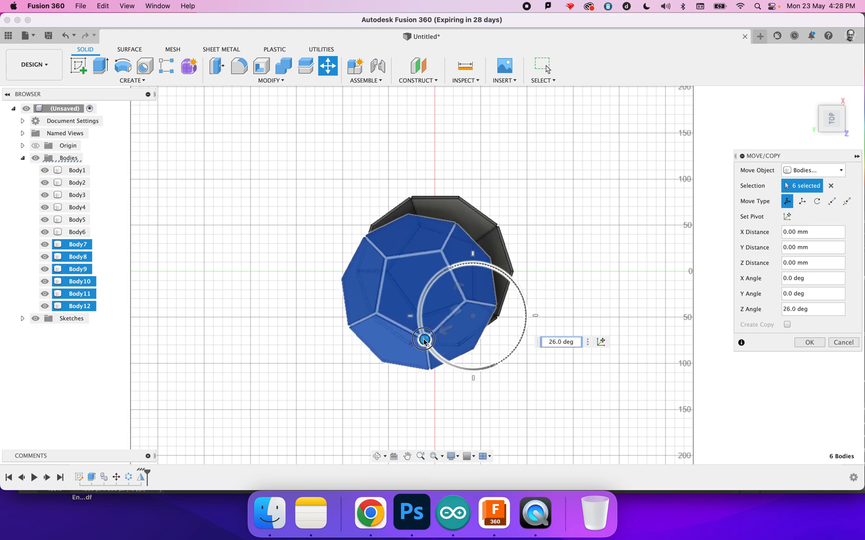
pyautogui.moveTo(423, 339); pyautogui.dragTo(428, 346)
pyautogui.write('33')
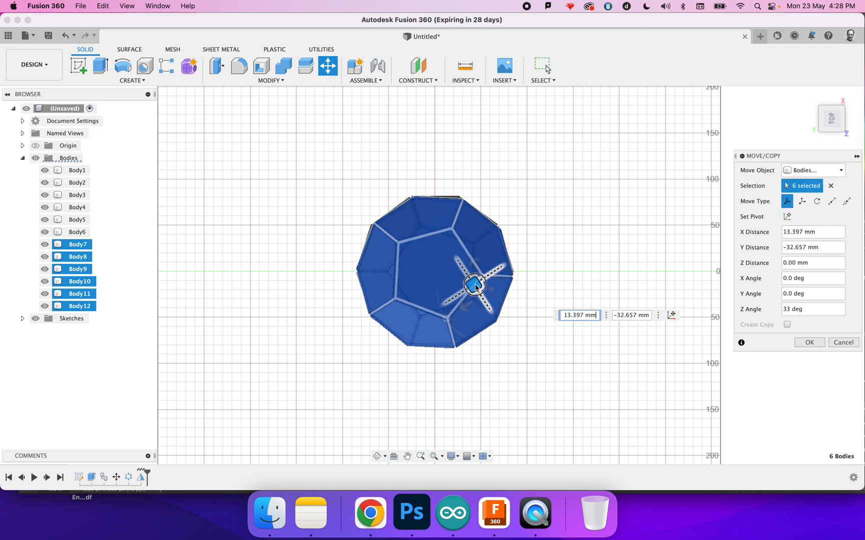
# Slide and fine-rotate the upper half so the twelve plates close into a dodecahedron.
pyautogui.moveTo(474, 283); pyautogui.dragTo(472, 284)
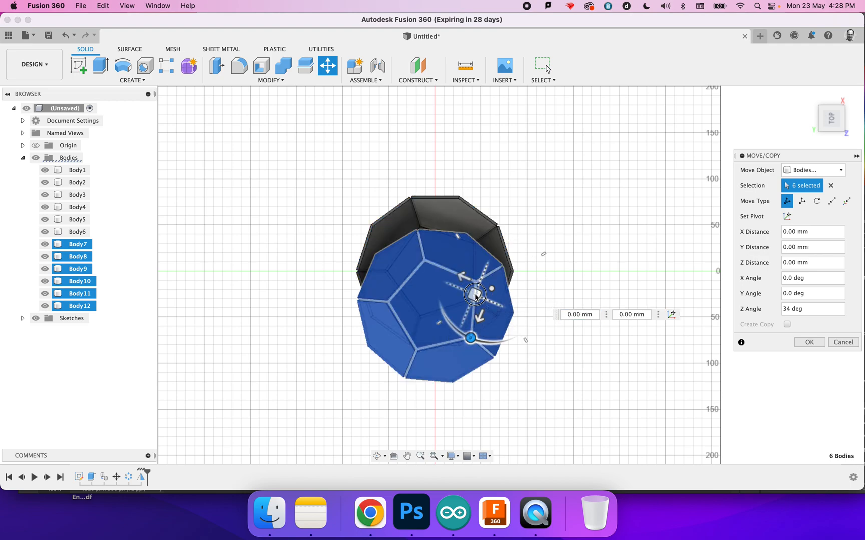
pyautogui.moveTo(474, 292); pyautogui.dragTo(476, 335)
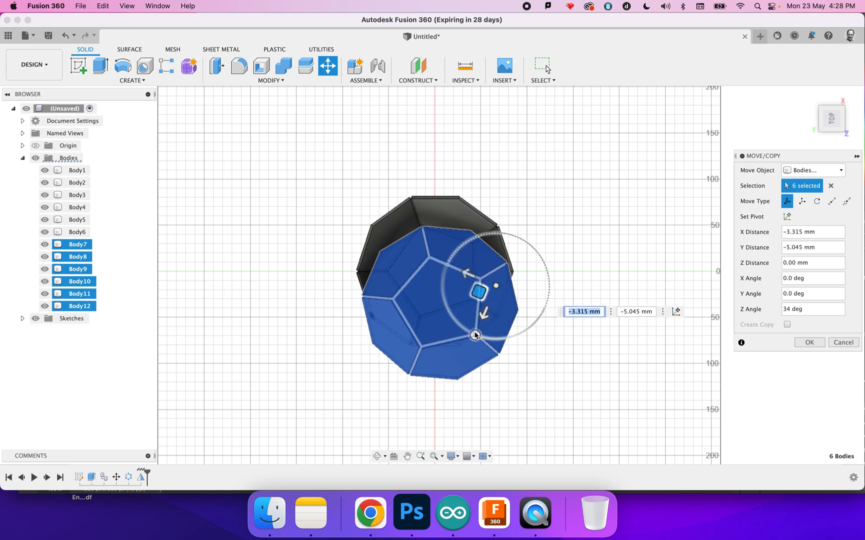
pyautogui.moveTo(476, 335); pyautogui.dragTo(456, 329)
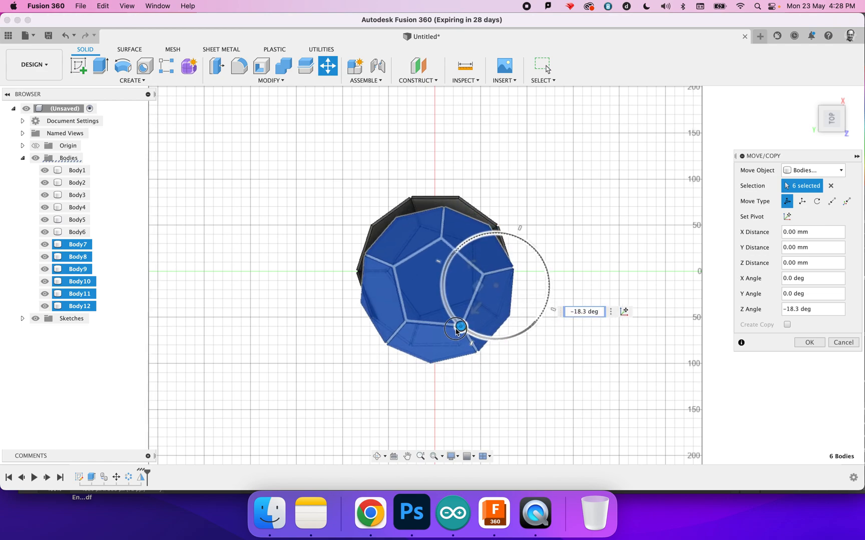
pyautogui.moveTo(456, 328); pyautogui.dragTo(451, 318)
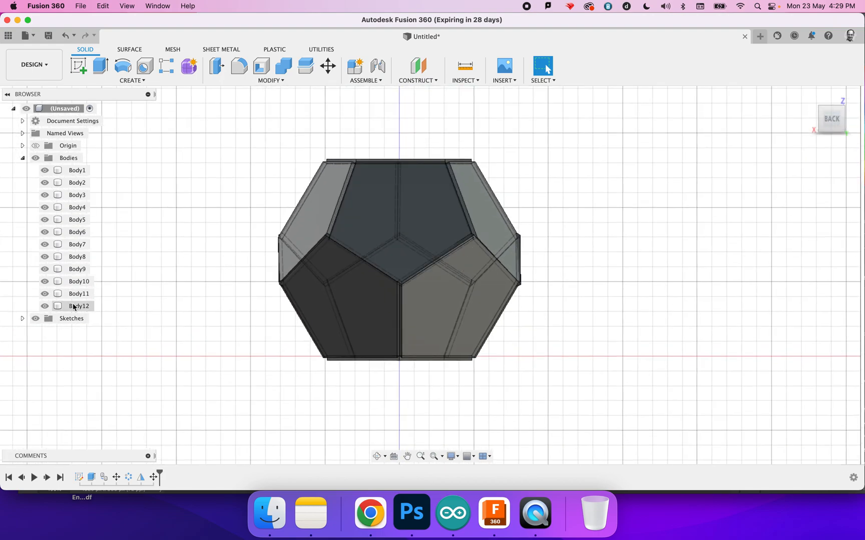
# Raise Bodies 7–12 about 5 mm in Z to seat against the lower half.
pyautogui.click(328, 66)
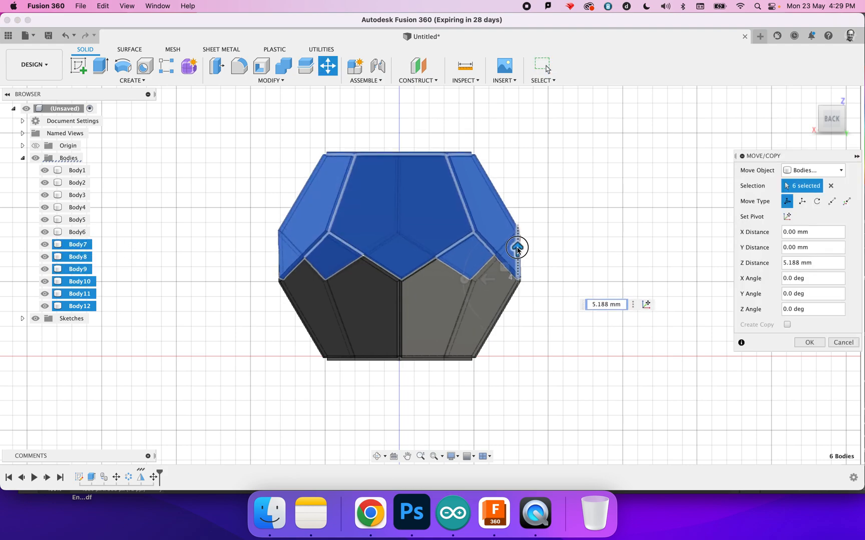
pyautogui.moveTo(517, 247); pyautogui.dragTo(517, 253)
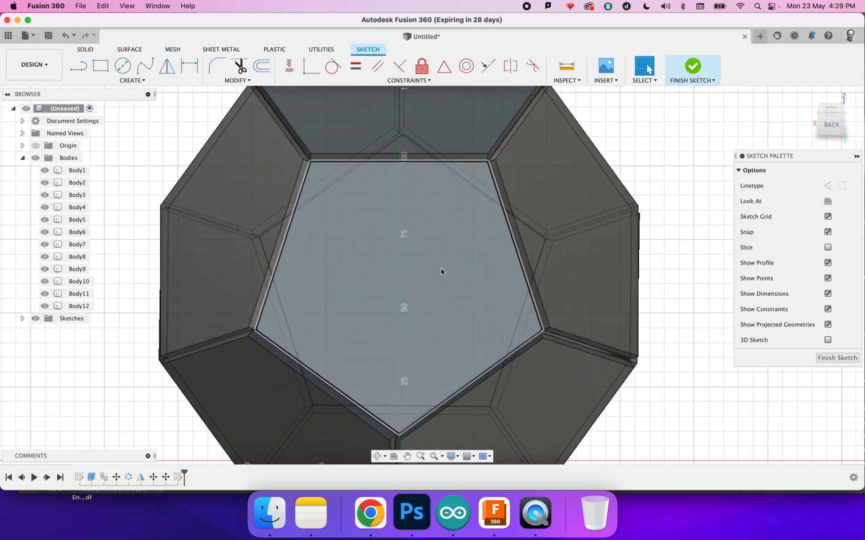
# Draw a center-diameter circle in the middle of one pentagon face.
pyautogui.click(122, 65)
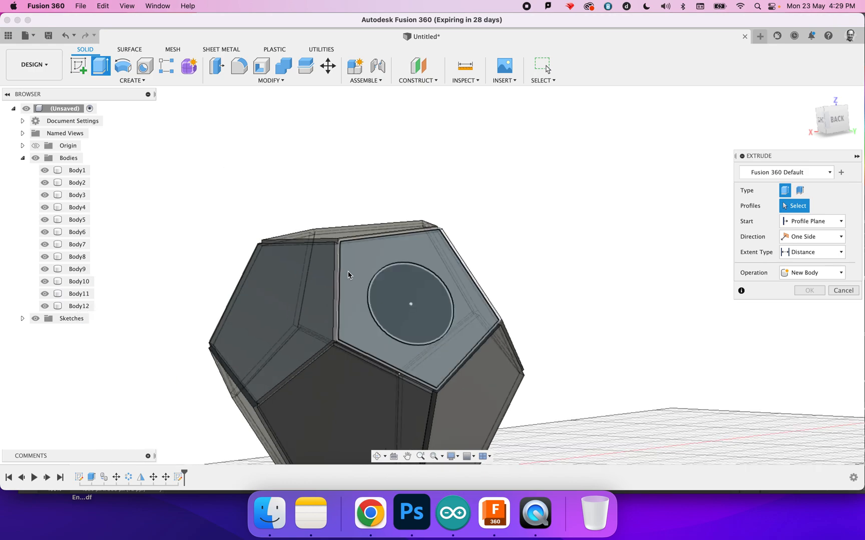
# Extrude the circle −8.81 mm as a cut into the pentagon face.
pyautogui.click(410, 303)
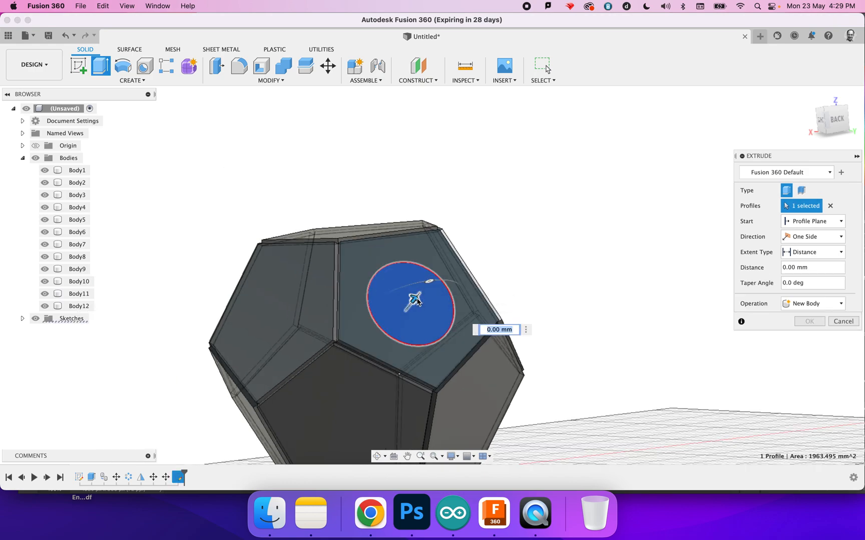
pyautogui.moveTo(416, 302); pyautogui.dragTo(398, 316)
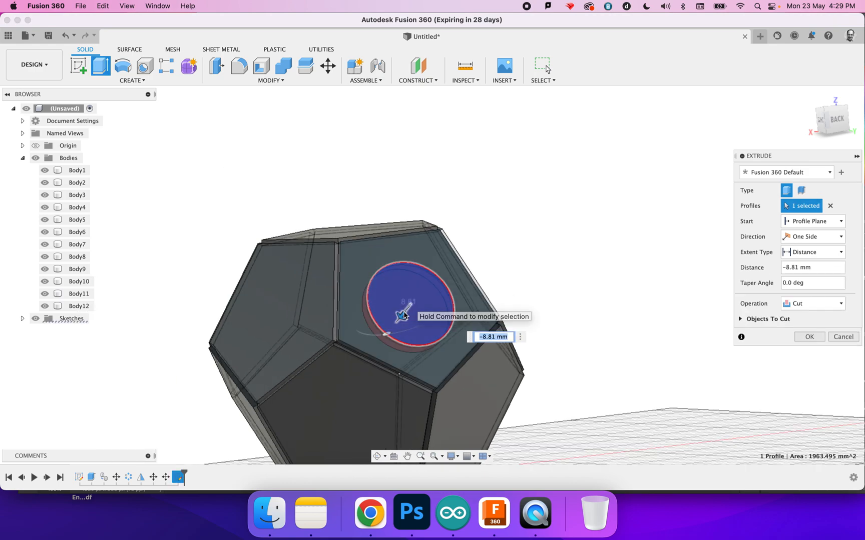